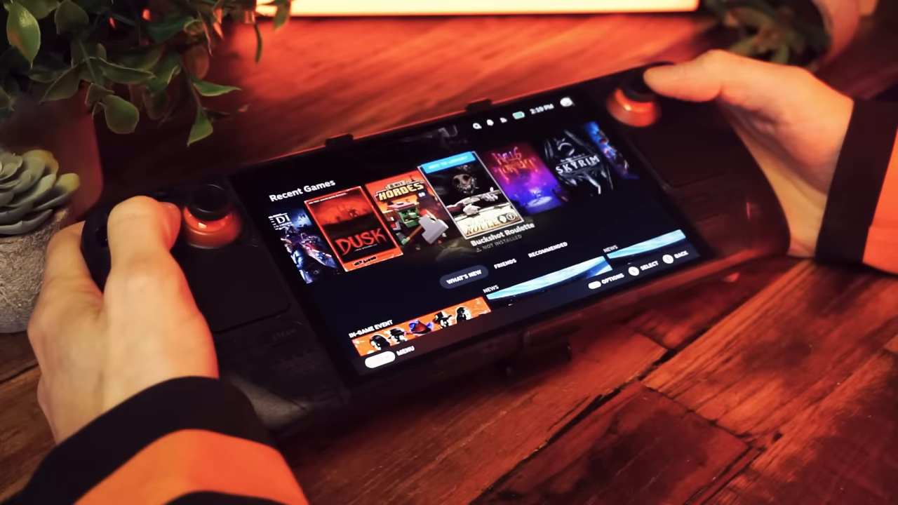
- Scroll through the Gaming Mode menu toward the Power options for switching to desktop
{"action": "scroll", "scroll_direction": "right", "scroll_amount": 3}
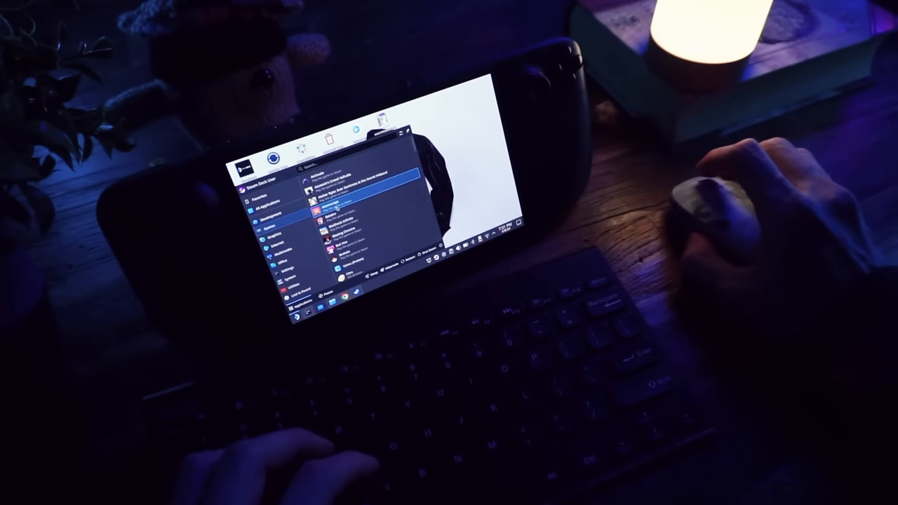
- Use the Return to Gaming Mode desktop shortcut to leave the desktop
{"action": "left_click", "coordinate": [277, 207]}
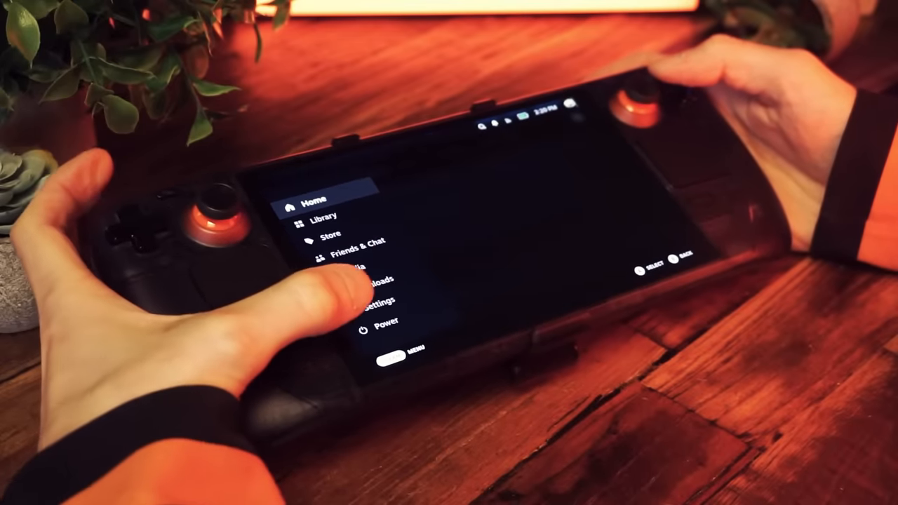
- Choose Power > Switch to Desktop so the desktop shows on the external monitor
{"action": "left_click", "coordinate": [385, 319]}
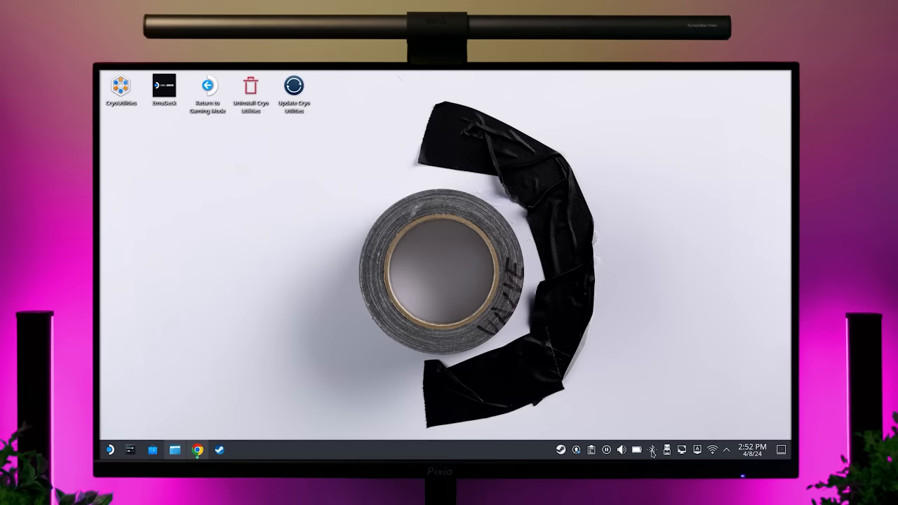
{"action": "left_click", "coordinate": [651, 449]}
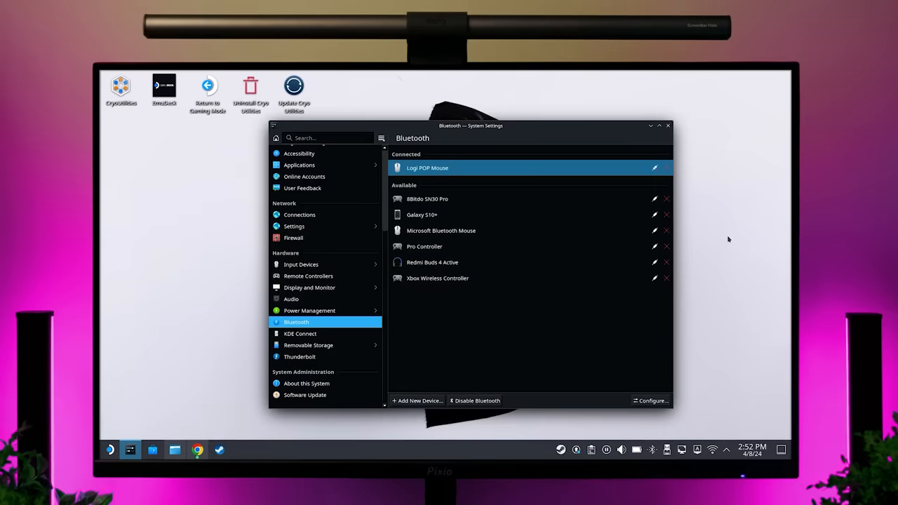
{"action": "left_click", "coordinate": [417, 401]}
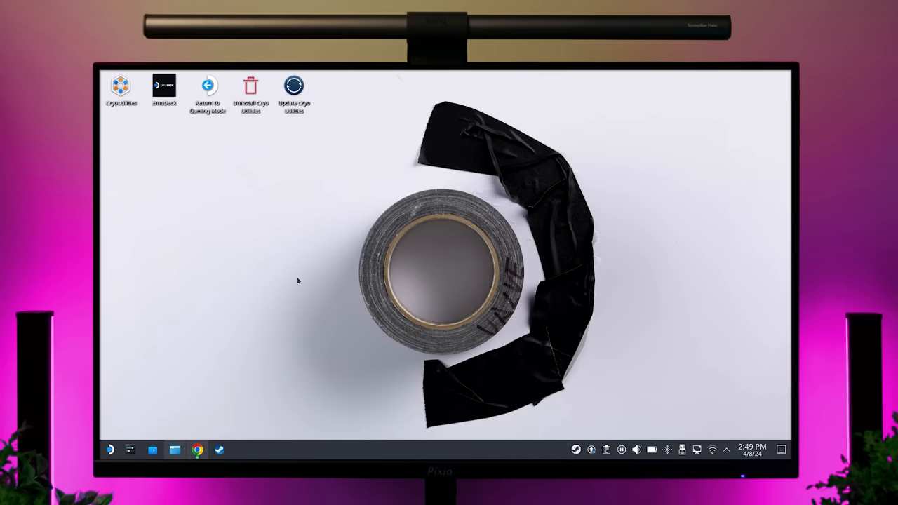
{"action": "right_click", "coordinate": [297, 280]}
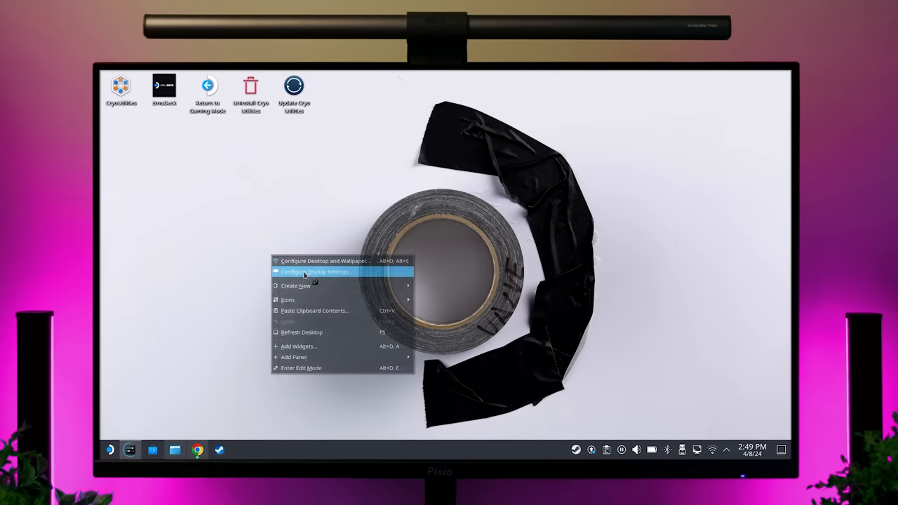
{"action": "left_click", "coordinate": [316, 272]}
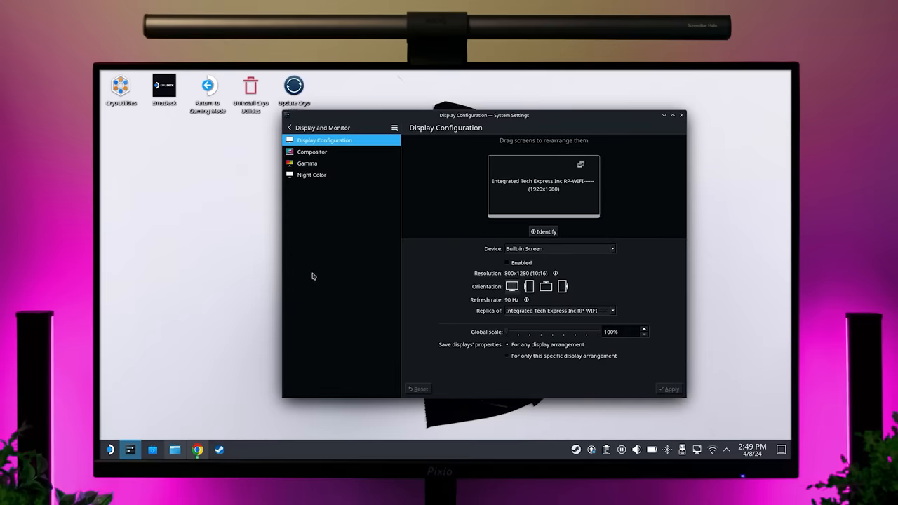
{"action": "mouse_move", "coordinate": [567, 164]}
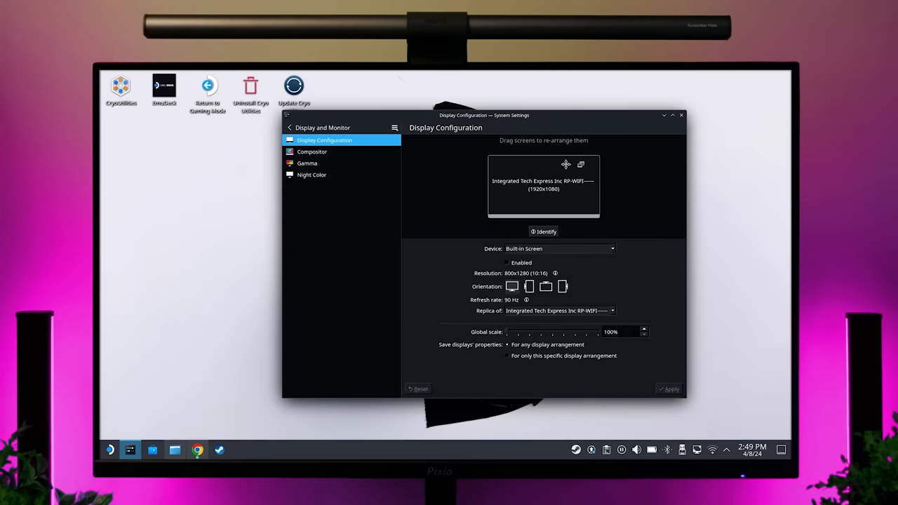
{"action": "left_click", "coordinate": [611, 249]}
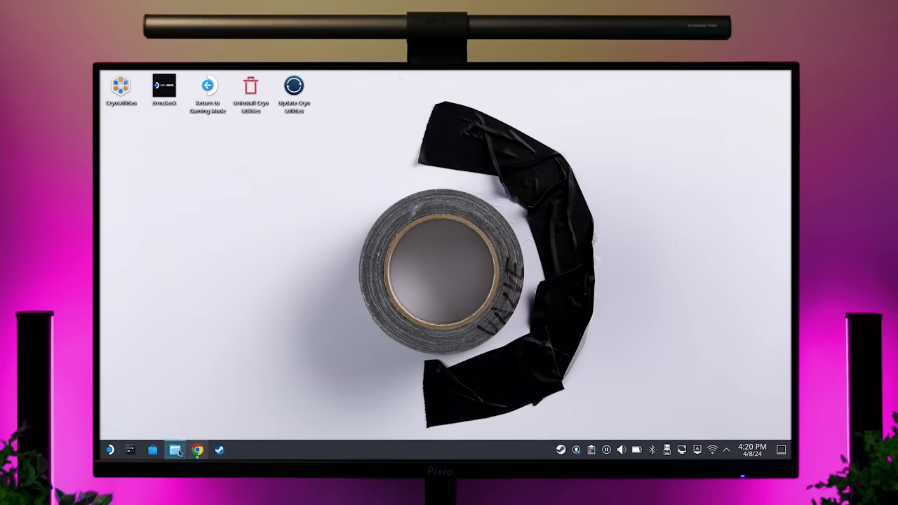
{"action": "left_click", "coordinate": [174, 448]}
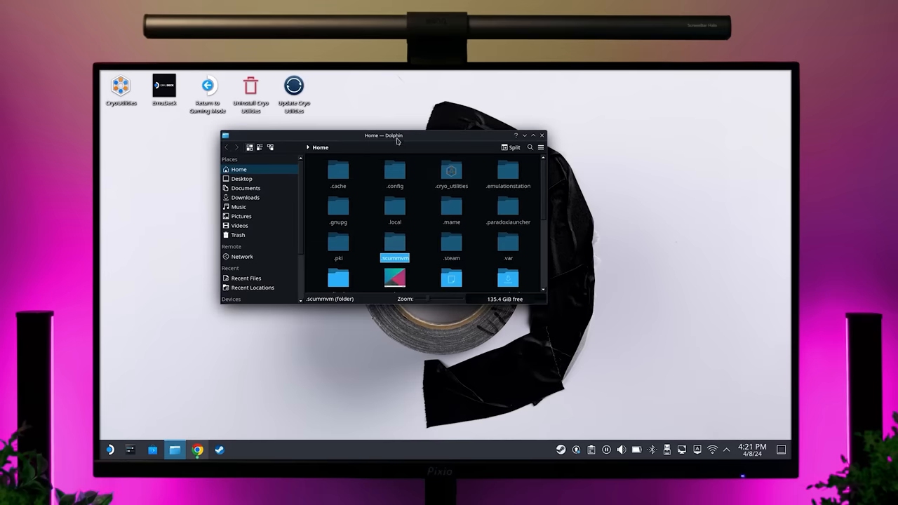
{"action": "left_click_drag", "start_coordinate": [381, 134], "coordinate": [344, 153]}
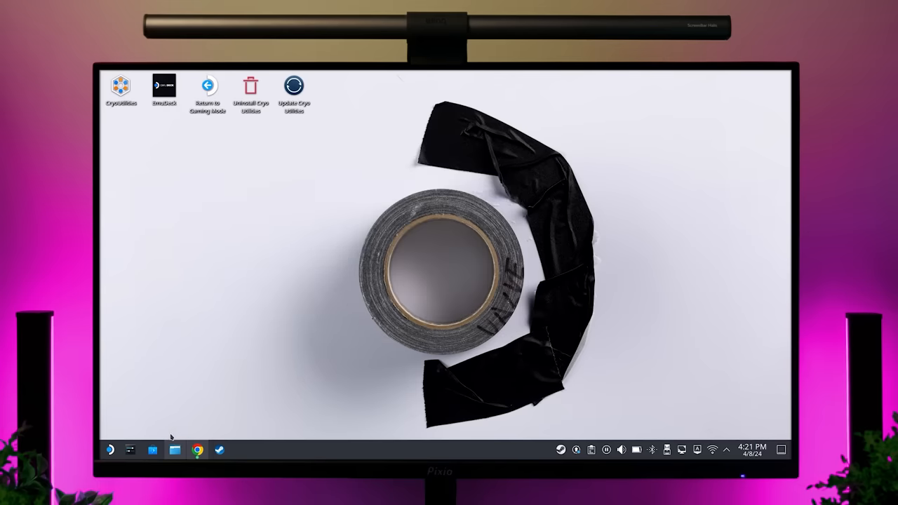
- In Chrome's cute cat results, copy the link address of the lovely baby cat image
{"action": "left_click", "coordinate": [109, 448]}
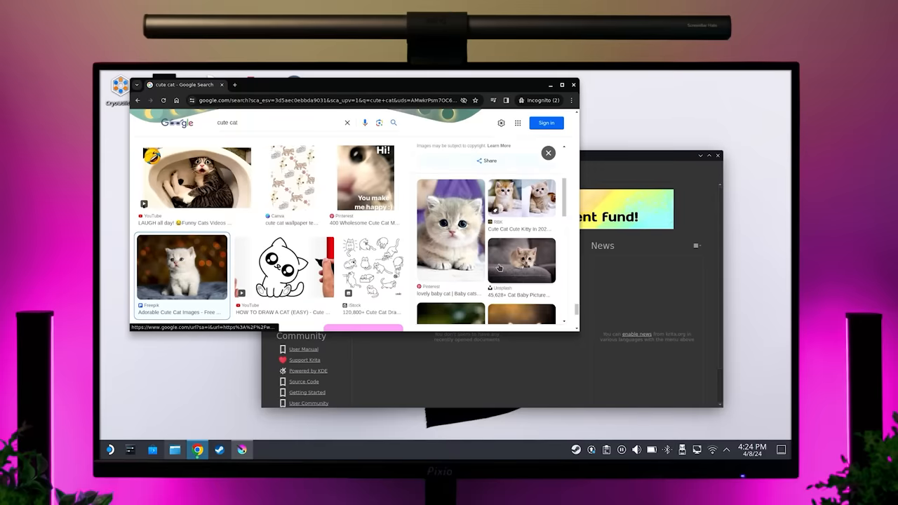
{"action": "left_click", "coordinate": [449, 232]}
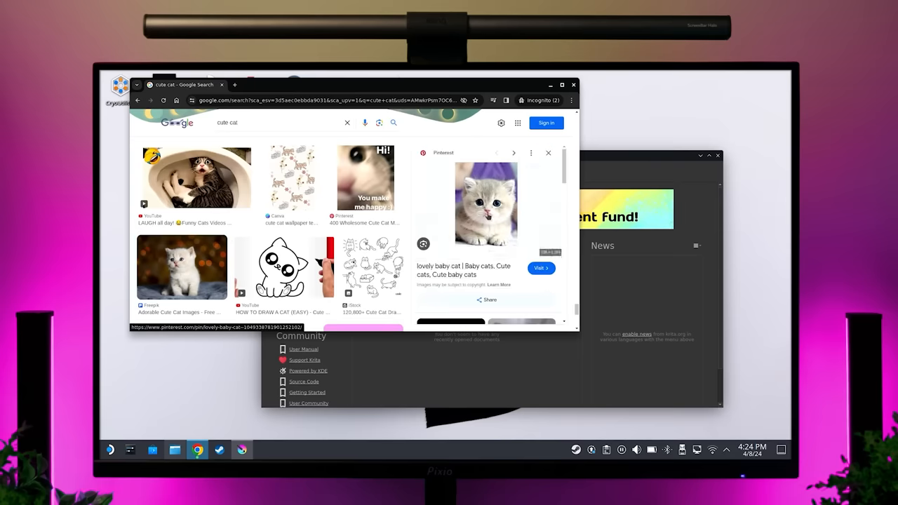
{"action": "right_click", "coordinate": [485, 203]}
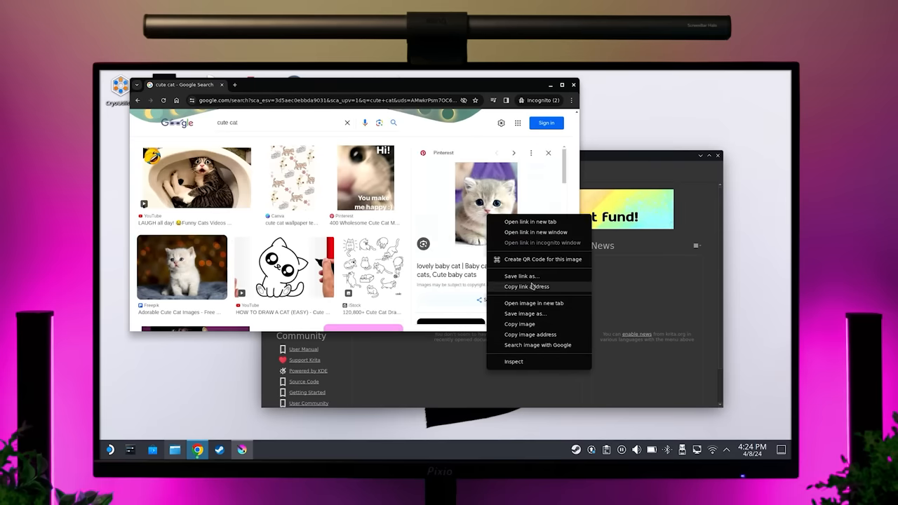
{"action": "left_click", "coordinate": [533, 303]}
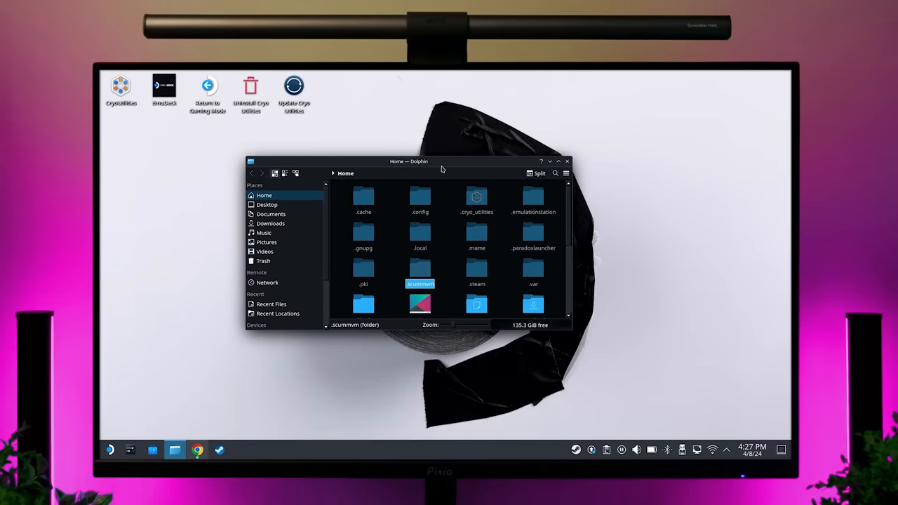
{"action": "mouse_move", "coordinate": [549, 162]}
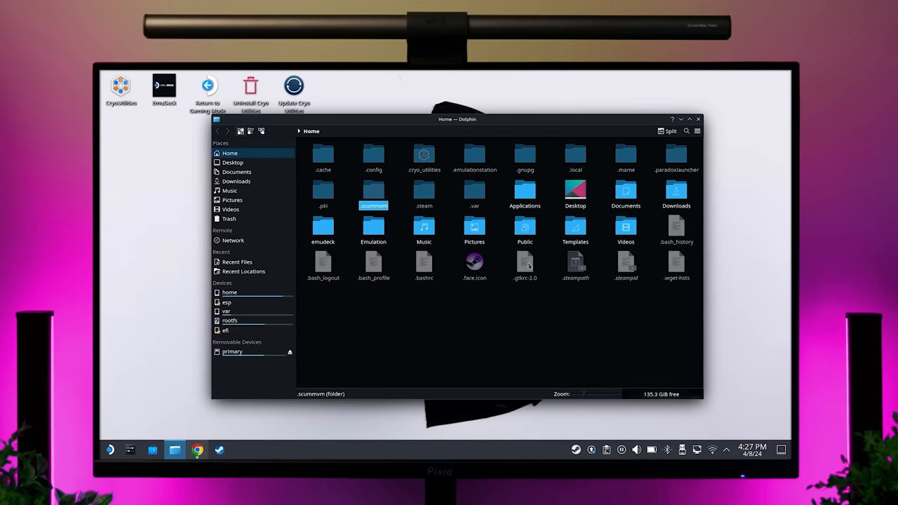
- Minimize Dolphin to reveal the desktop, then restore the file manager window
{"action": "left_click", "coordinate": [699, 118]}
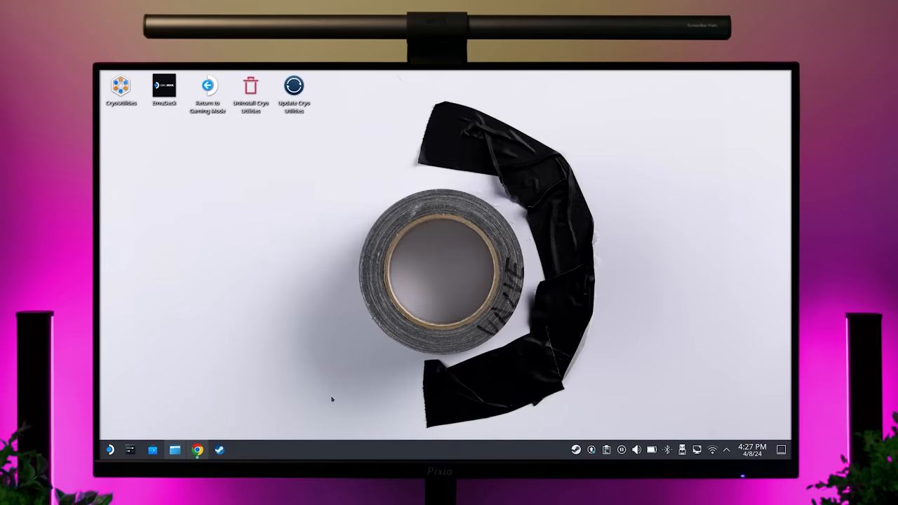
{"action": "left_click", "coordinate": [174, 449]}
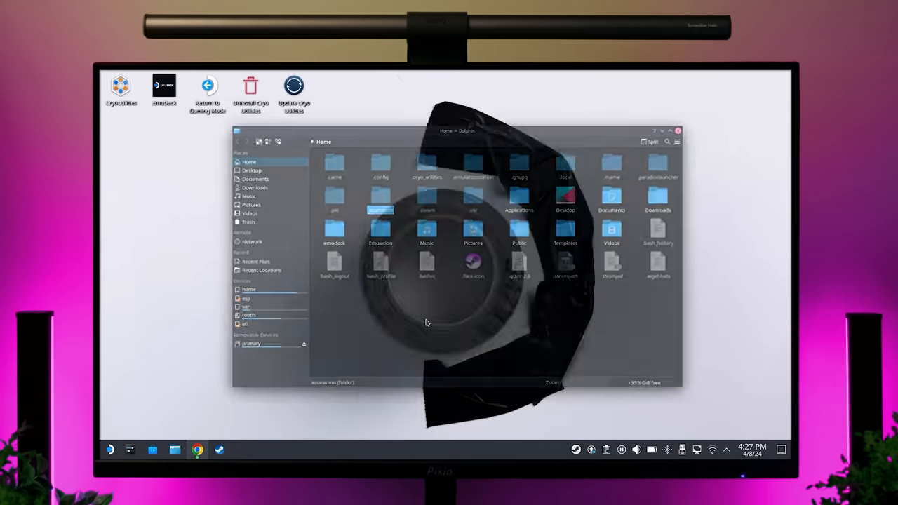
{"action": "left_click", "coordinate": [197, 448]}
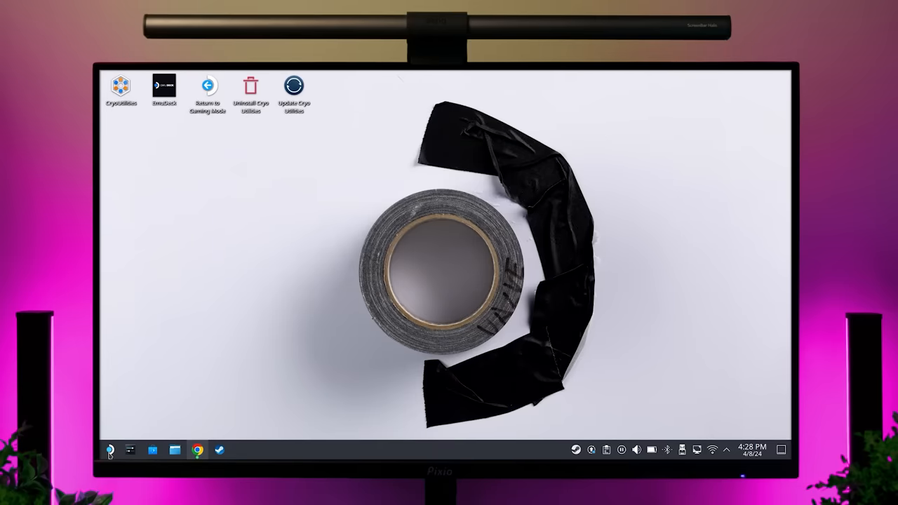
- Browse All Applications and the Internet category in the launcher, then start System Settings
{"action": "left_click", "coordinate": [109, 449]}
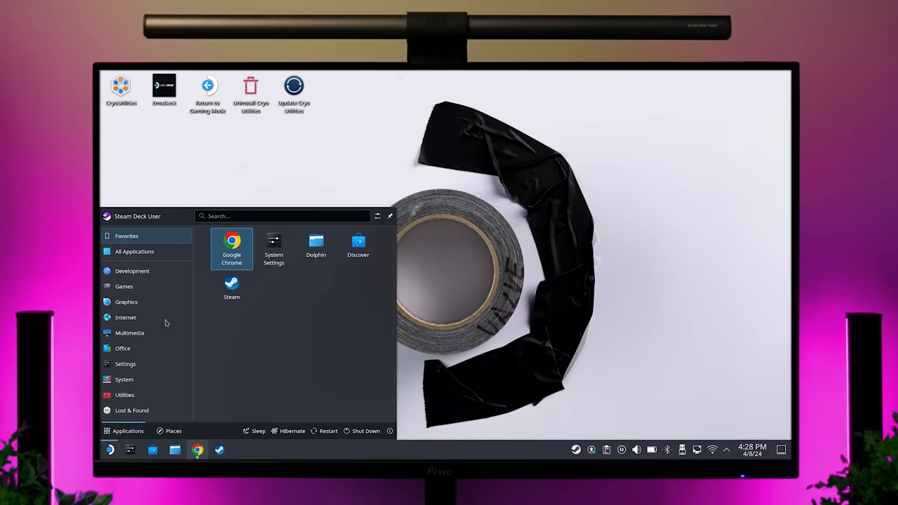
{"action": "left_click", "coordinate": [135, 251]}
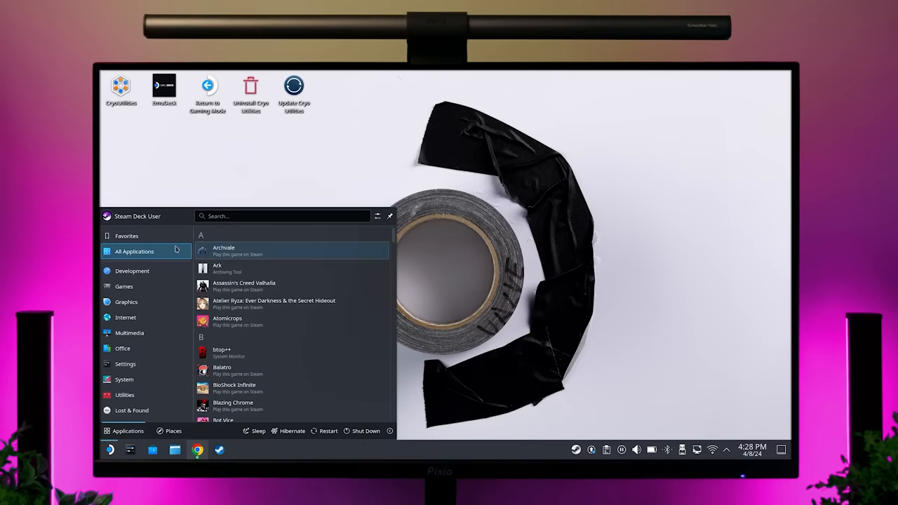
{"action": "scroll", "scroll_direction": "down", "scroll_amount": 3}
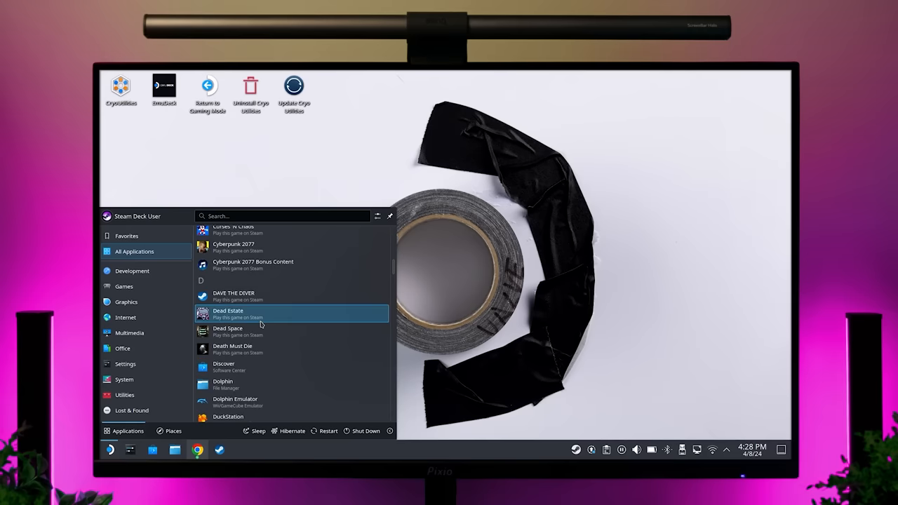
{"action": "left_click", "coordinate": [126, 317]}
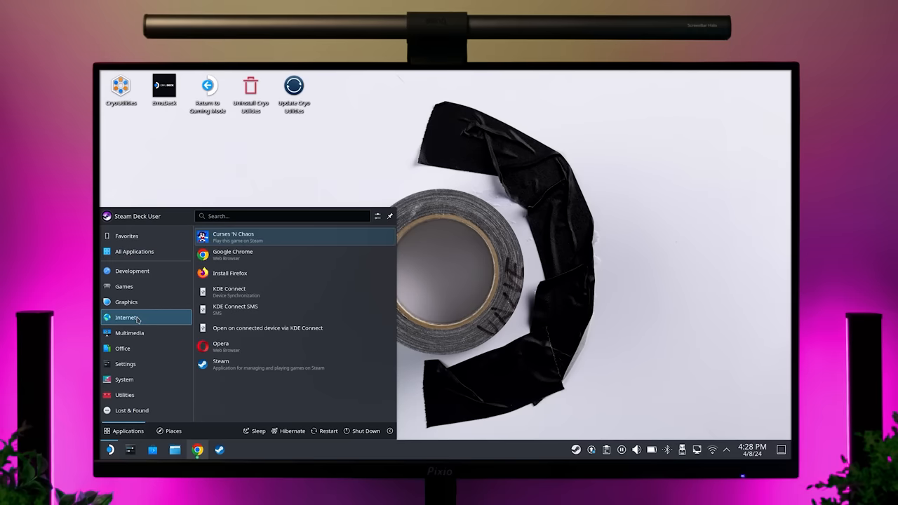
{"action": "mouse_move", "coordinate": [247, 255]}
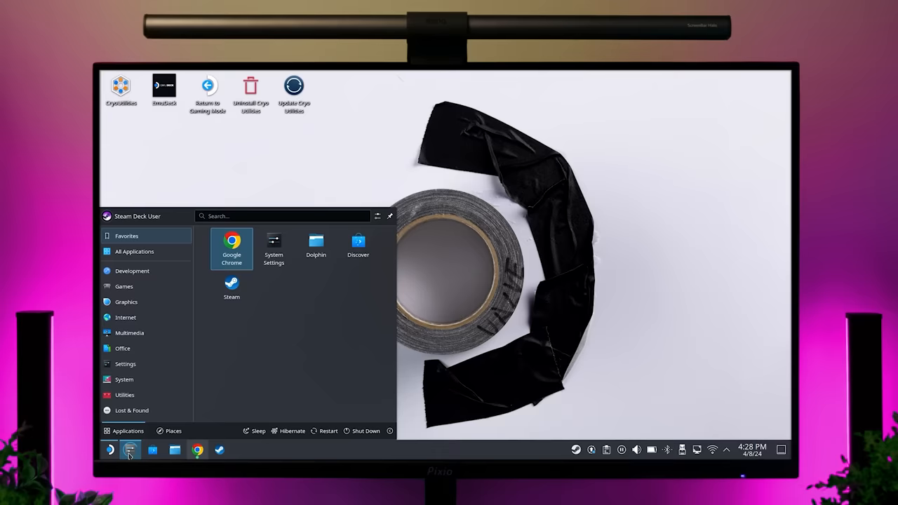
{"action": "left_click", "coordinate": [272, 245]}
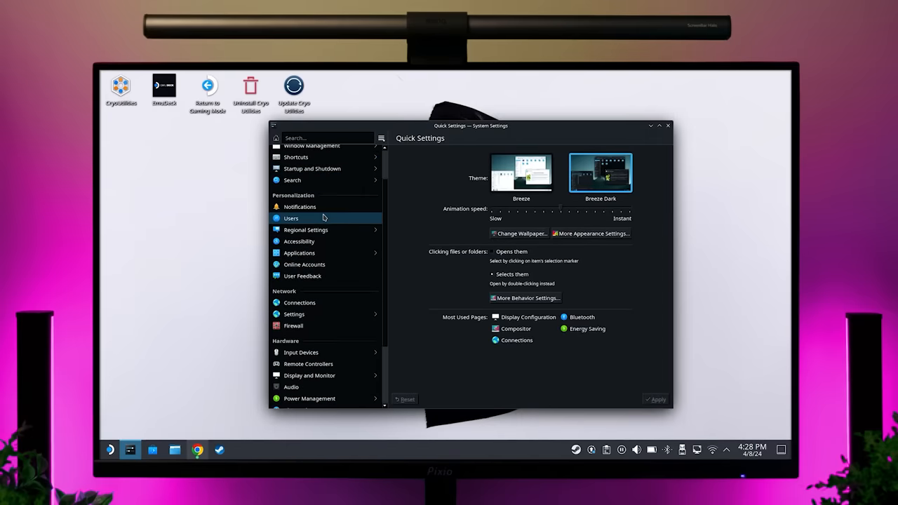
- Visit Window Management, Global Theme, Display and Monitor, and Bluetooth settings pages
{"action": "left_click", "coordinate": [308, 176]}
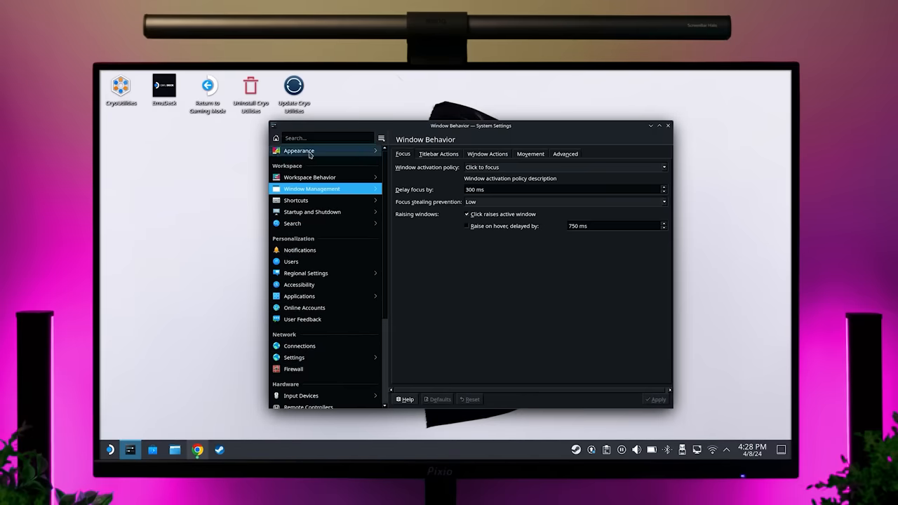
{"action": "left_click", "coordinate": [299, 150]}
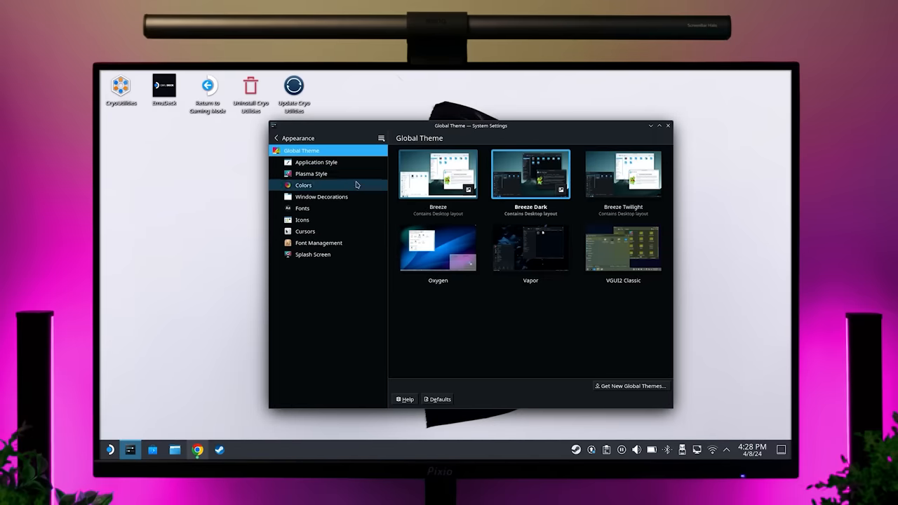
{"action": "left_click", "coordinate": [317, 163]}
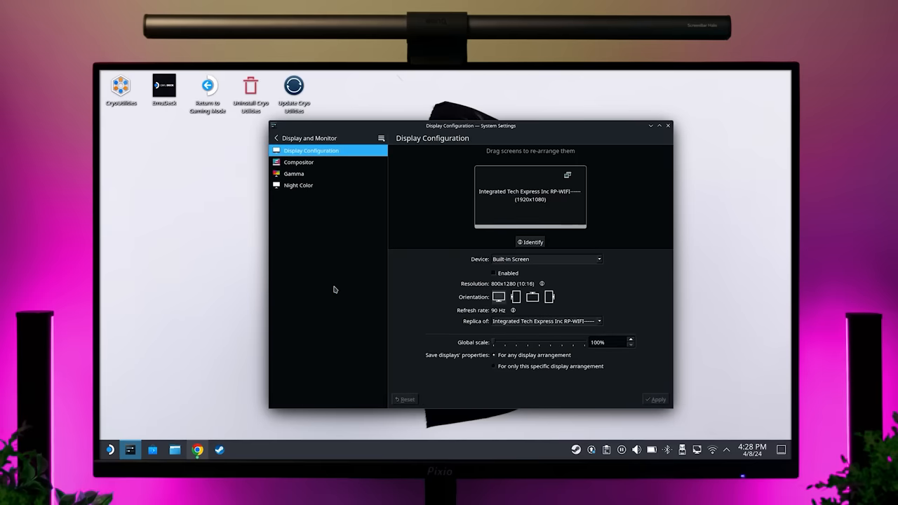
{"action": "left_click", "coordinate": [295, 322]}
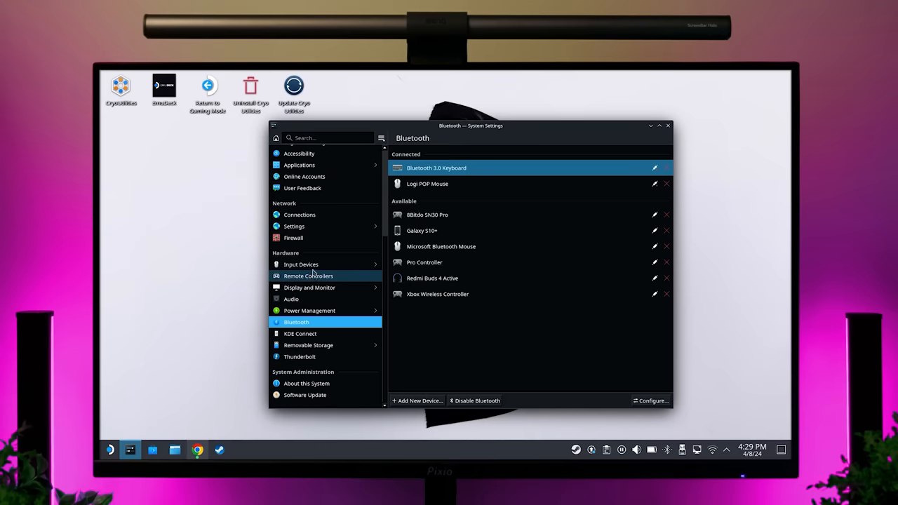
{"action": "left_click", "coordinate": [300, 263]}
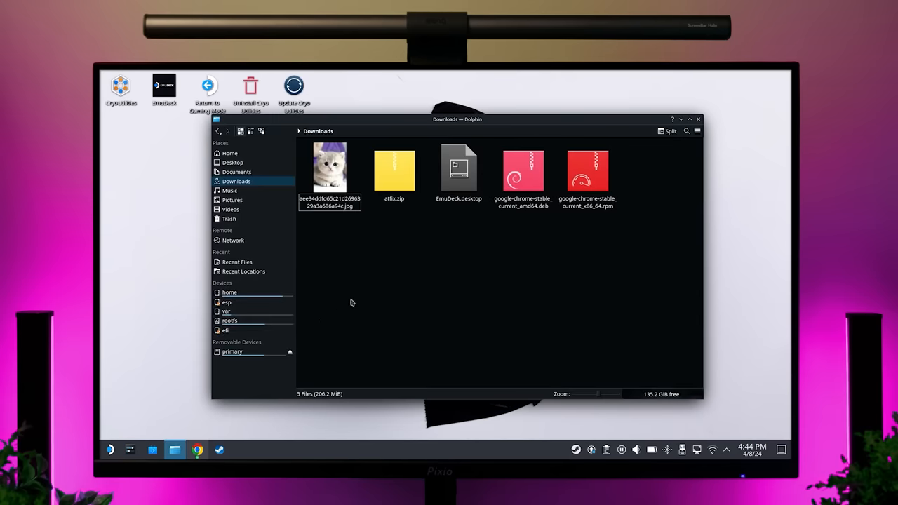
- Step through Home, Desktop, Documents, Downloads, Pictures and Music in the Places panel
{"action": "left_click", "coordinate": [230, 153]}
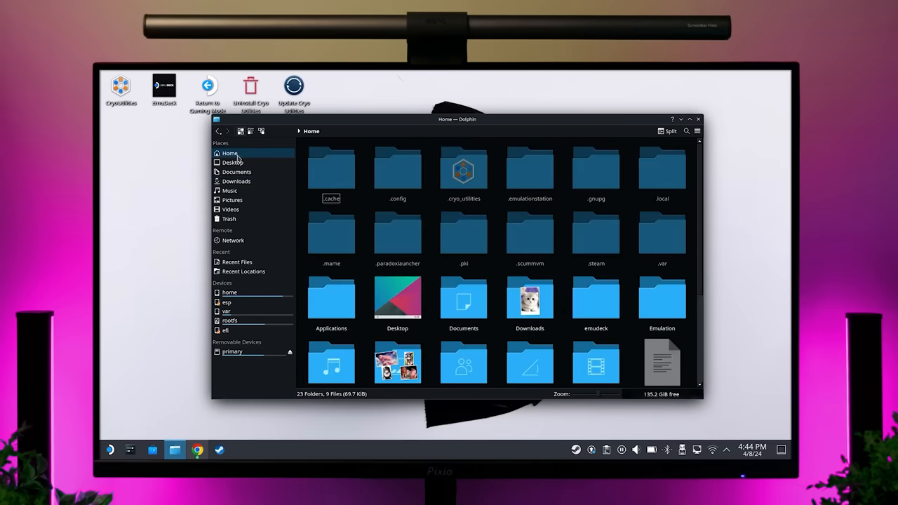
{"action": "left_click", "coordinate": [232, 162]}
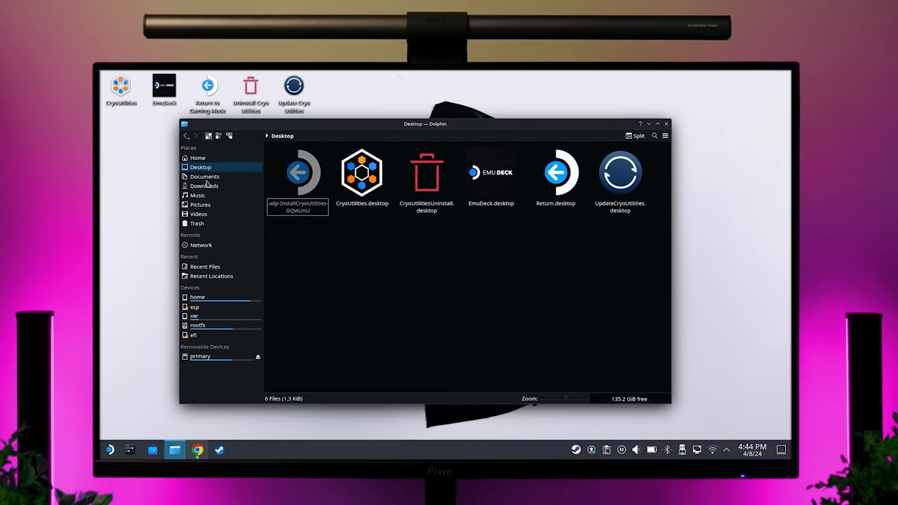
{"action": "left_click", "coordinate": [205, 177]}
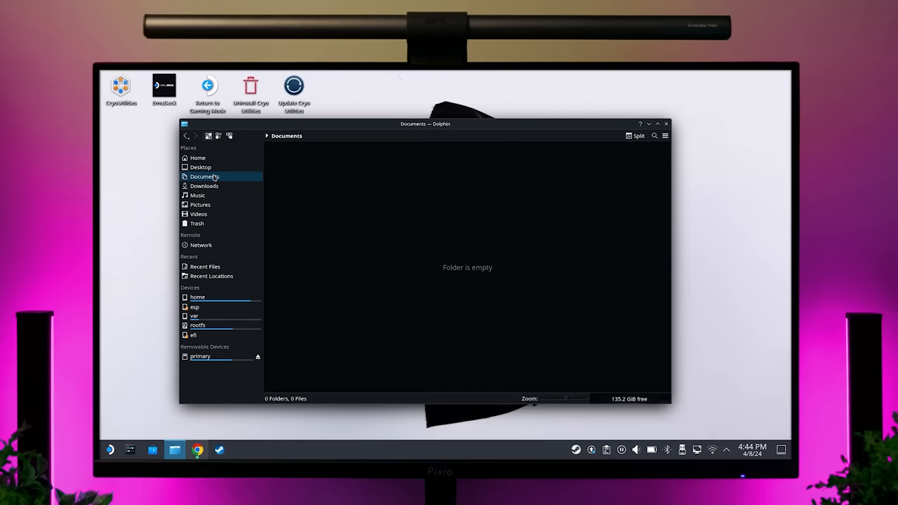
{"action": "left_click", "coordinate": [205, 185]}
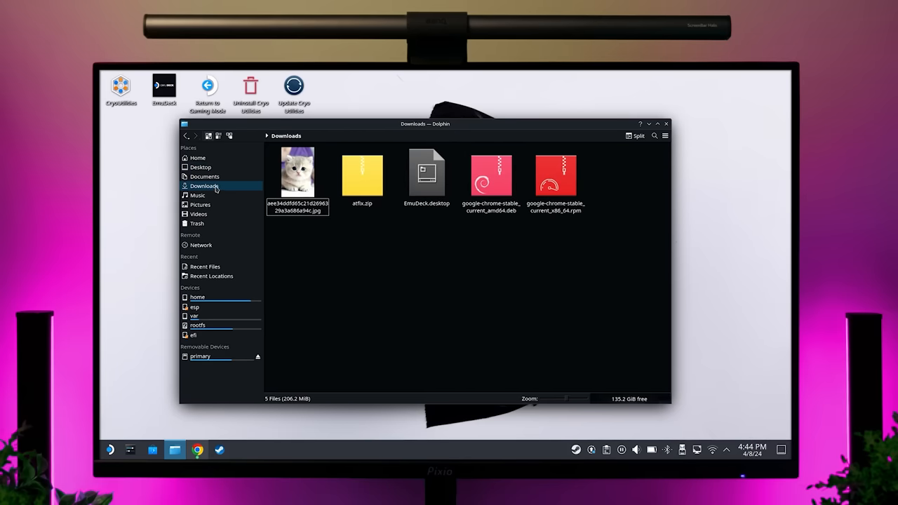
{"action": "left_click", "coordinate": [199, 205]}
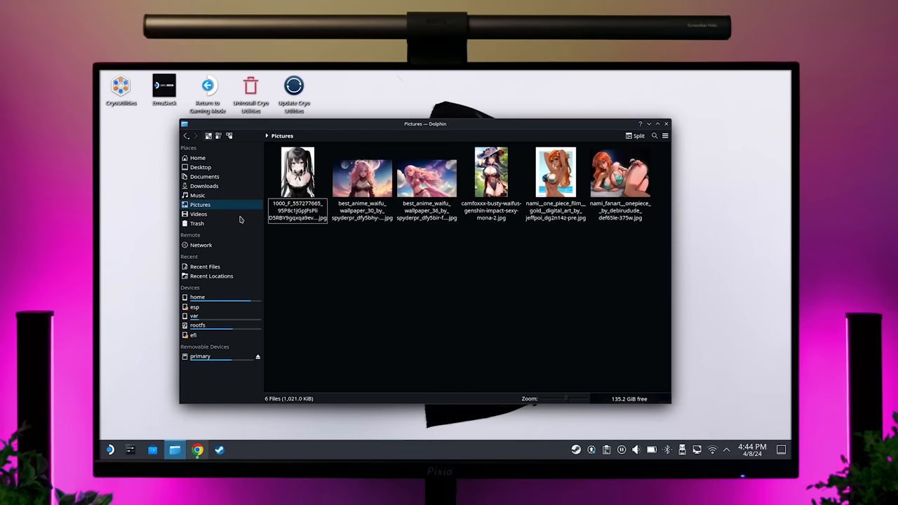
{"action": "left_click", "coordinate": [196, 195]}
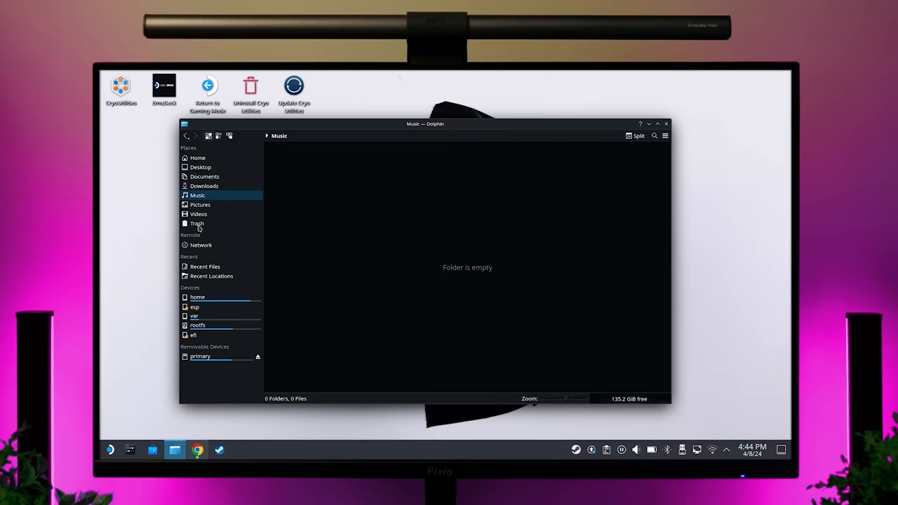
{"action": "mouse_move", "coordinate": [209, 305]}
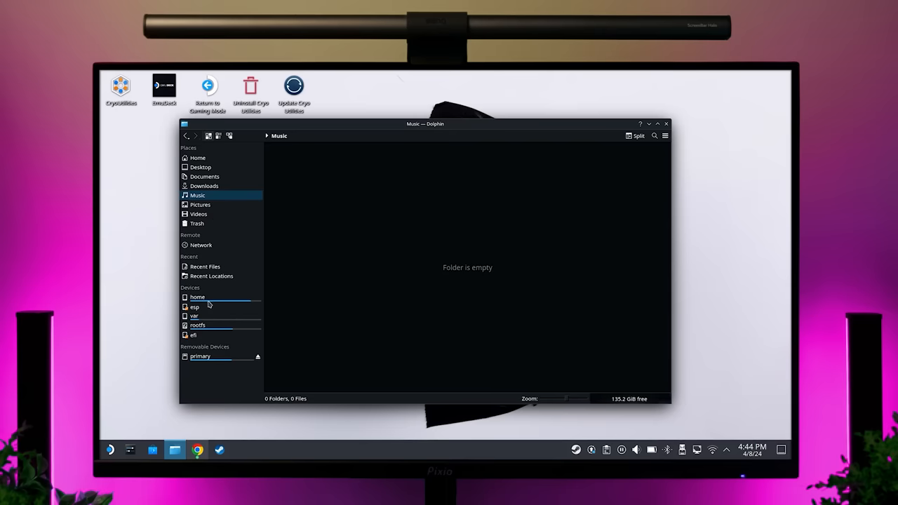
- Browse the home, rootfs and primary storage devices, then return to Downloads
{"action": "left_click", "coordinate": [196, 297]}
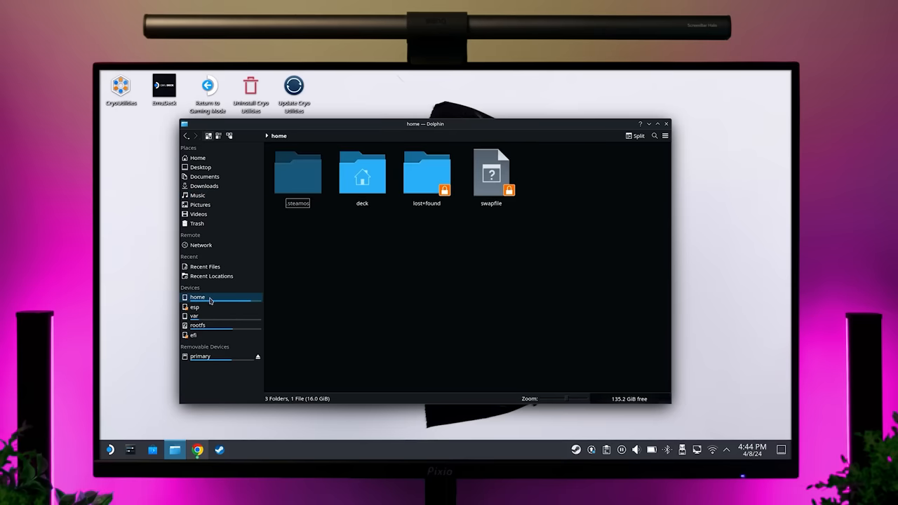
{"action": "mouse_move", "coordinate": [213, 335]}
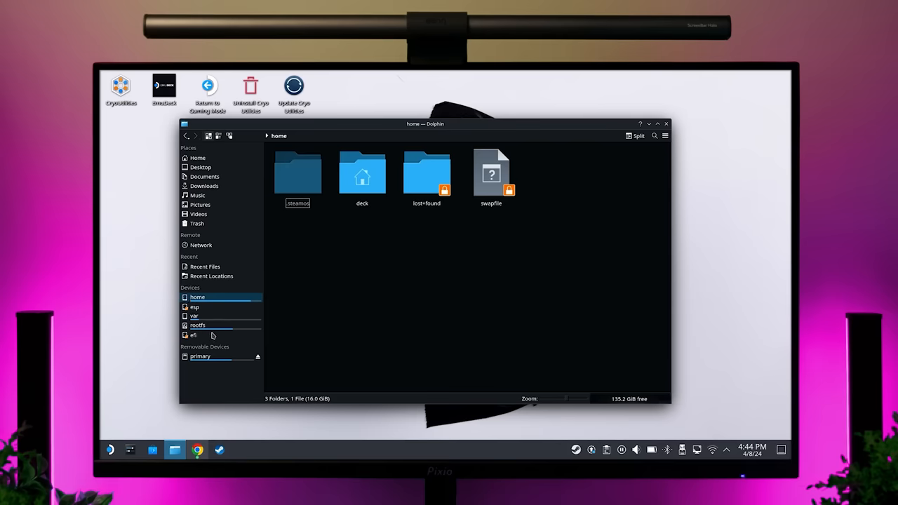
{"action": "left_click", "coordinate": [198, 325]}
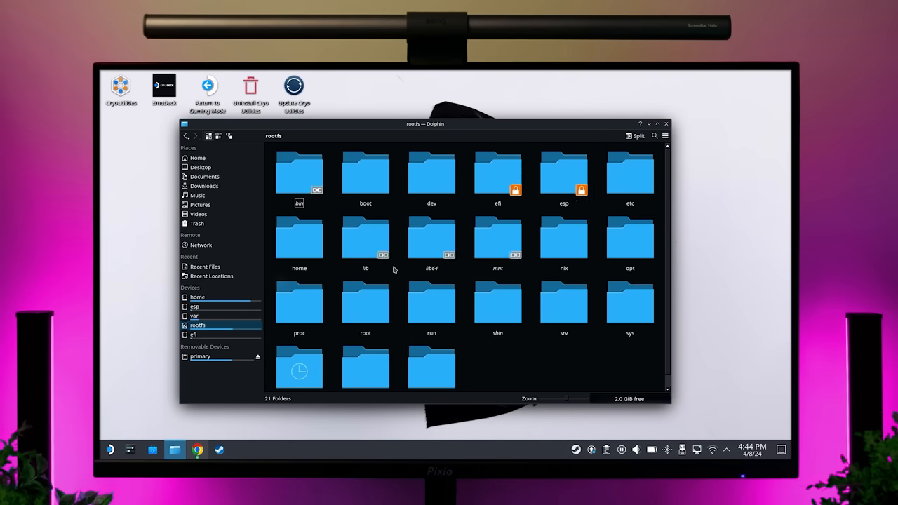
{"action": "left_click", "coordinate": [201, 356]}
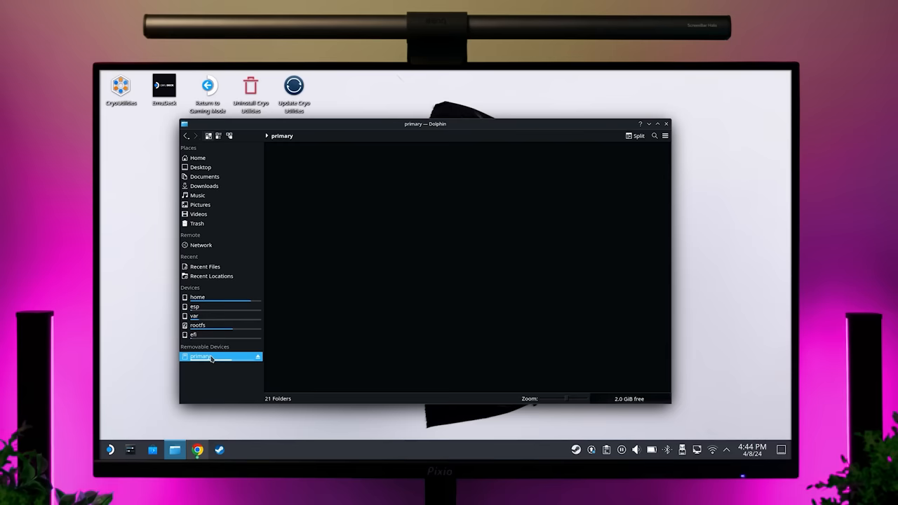
{"action": "left_click", "coordinate": [199, 356]}
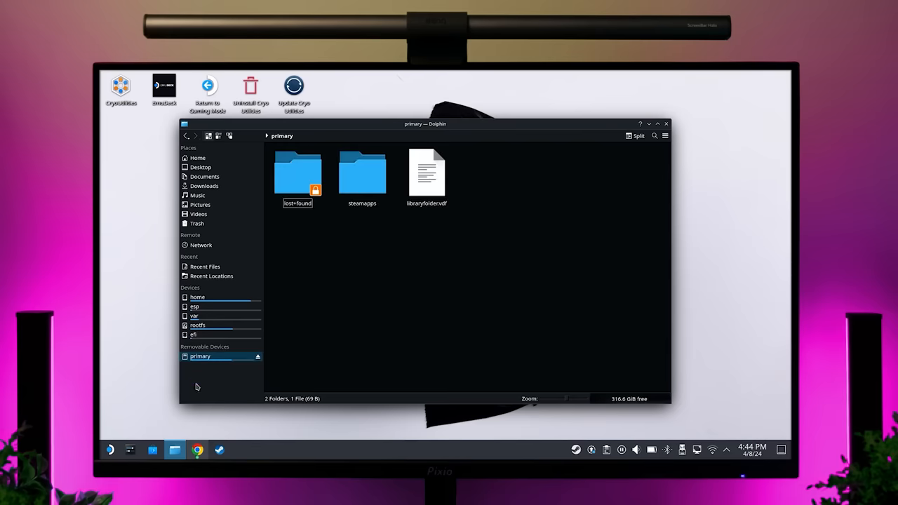
{"action": "left_click", "coordinate": [205, 186]}
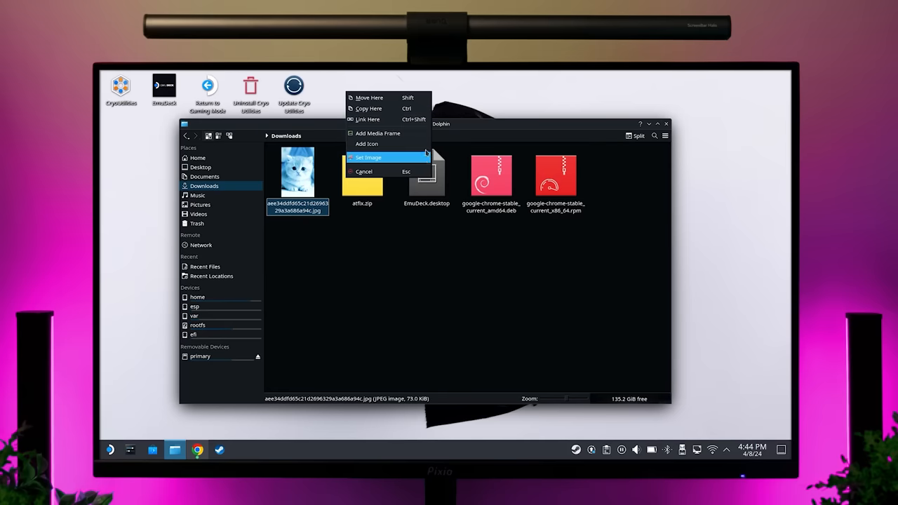
- Set the cat JPG from Downloads as the desktop background via Set Image
{"action": "left_click", "coordinate": [367, 157]}
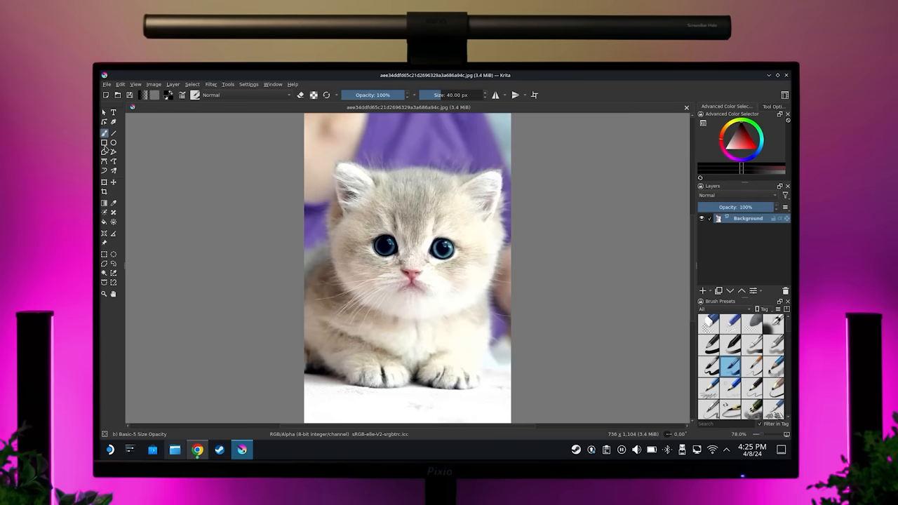
- Show Krita's Filter menu listing Adjust, Artistic, Blur and Colors for the kitten image
{"action": "left_click", "coordinate": [210, 84]}
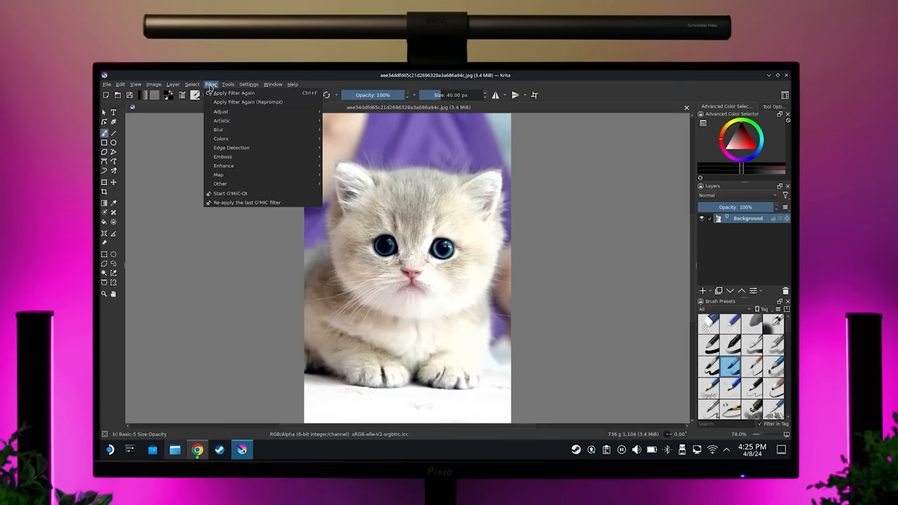
{"action": "mouse_move", "coordinate": [222, 139]}
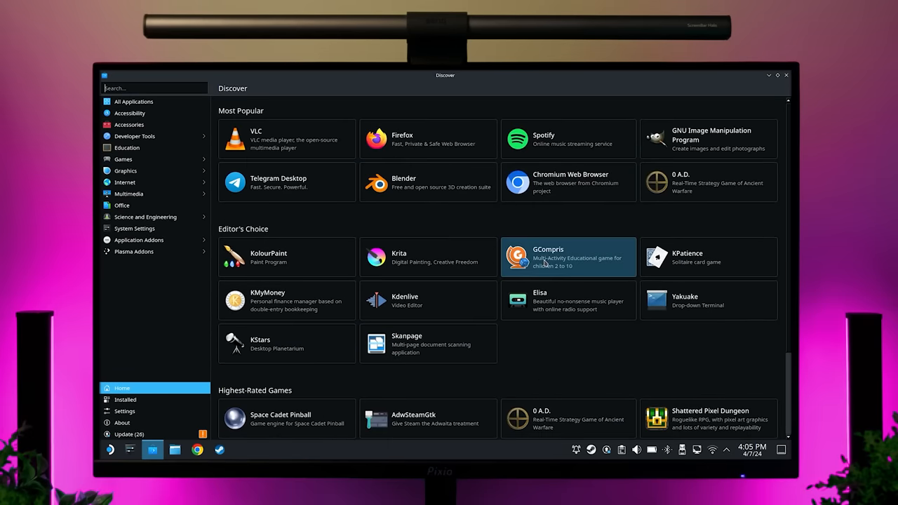
- Browse from the GCompris page to All Applications and the Graphics category
{"action": "left_click", "coordinate": [568, 256]}
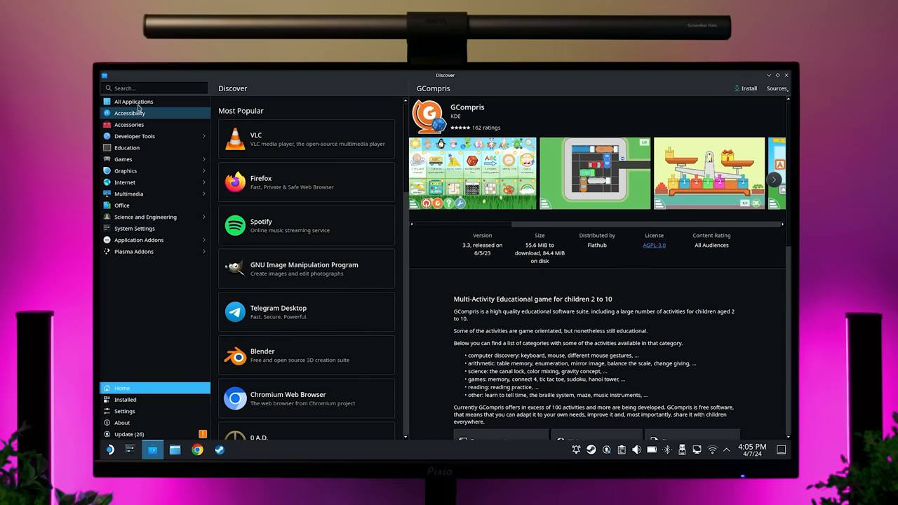
{"action": "left_click", "coordinate": [133, 101]}
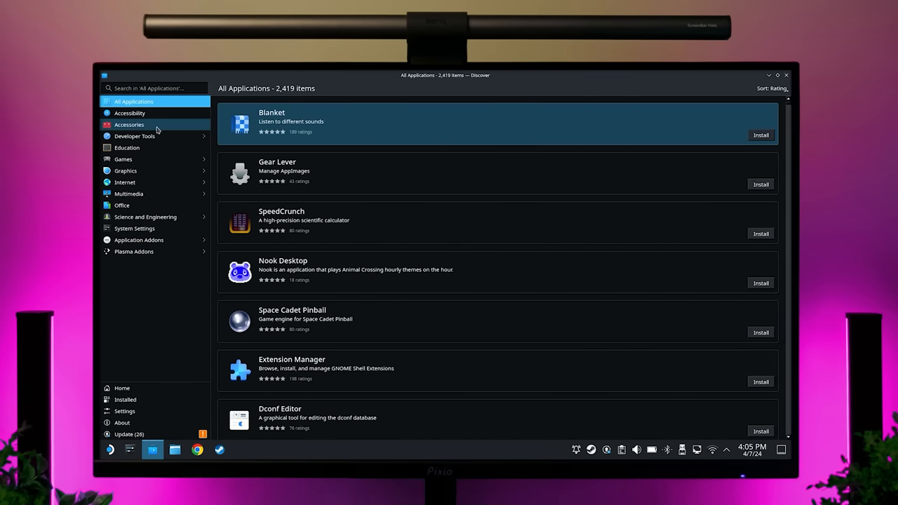
{"action": "left_click", "coordinate": [125, 171]}
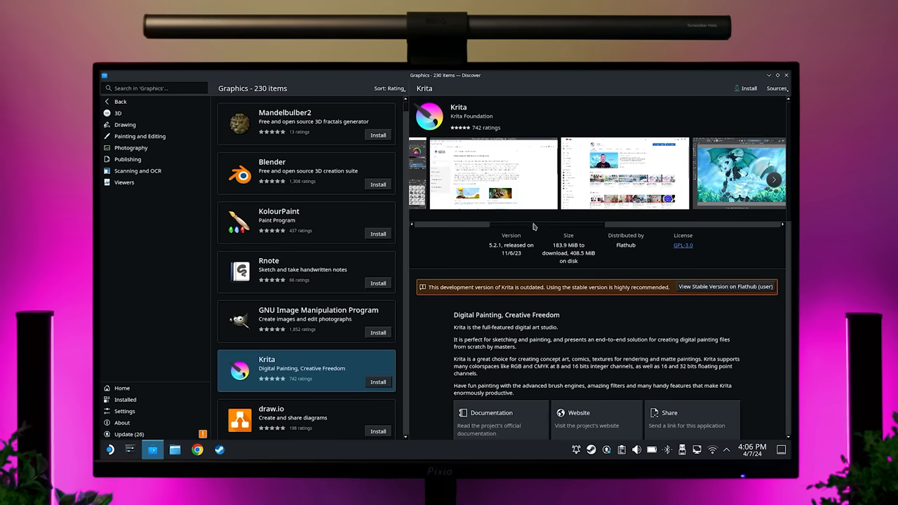
- Step through Krita's screenshot carousel on its store page
{"action": "left_click", "coordinate": [774, 179]}
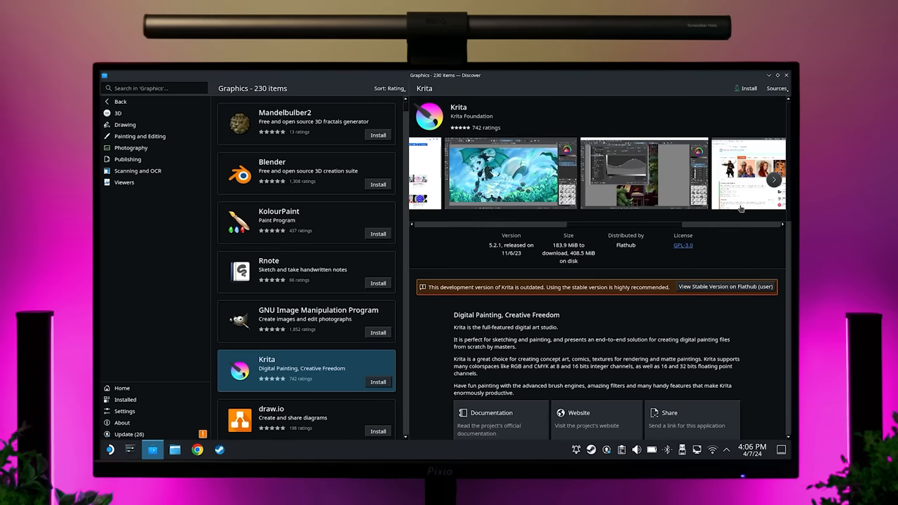
{"action": "left_click", "coordinate": [379, 382]}
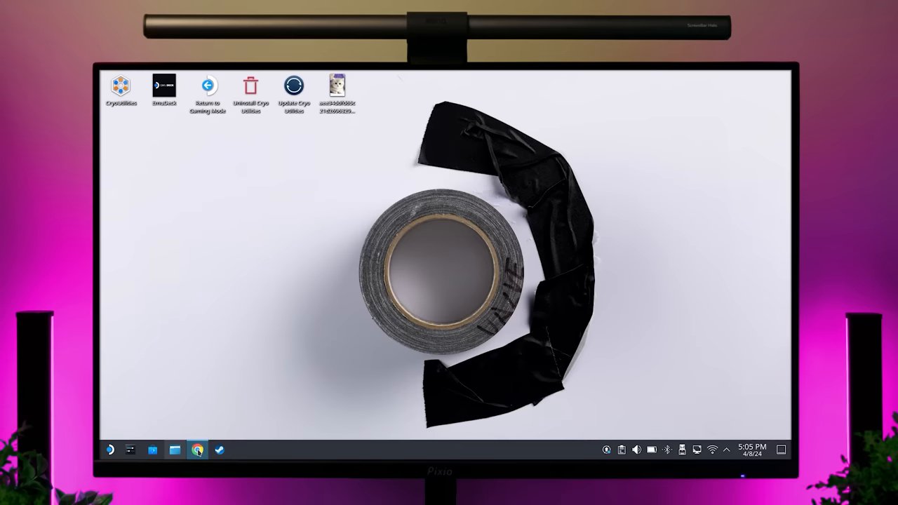
- Google 'techdweeb' in Chrome and open the TechDweeb YouTube channel result
{"action": "left_click", "coordinate": [197, 448]}
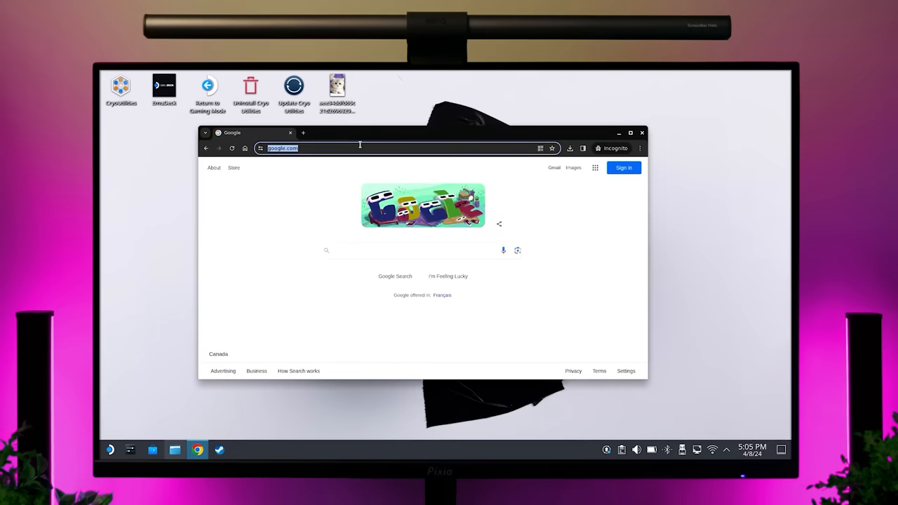
{"action": "type", "text": "techdweeb&oq=techdweeb&gs_lcrp=EgZjaHJvbWUyBggAEEUYOTIGCAEQRRhB"}
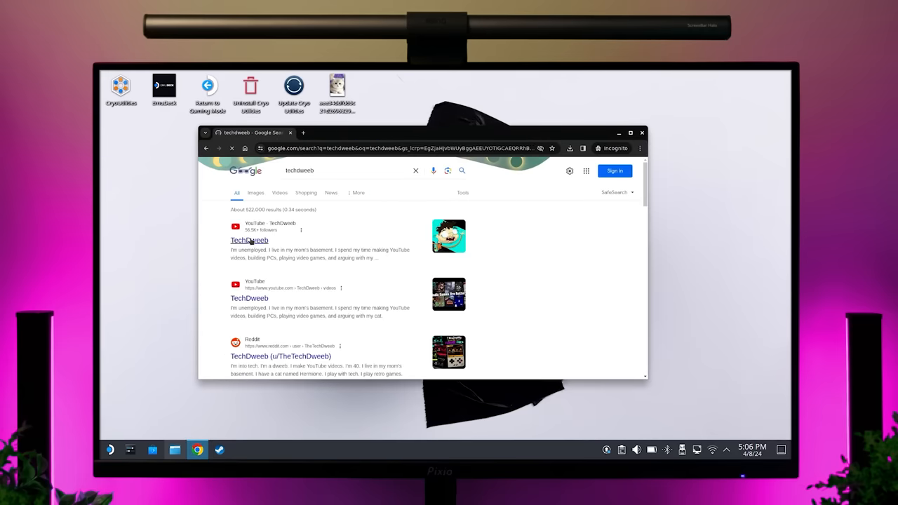
{"action": "left_click", "coordinate": [250, 240]}
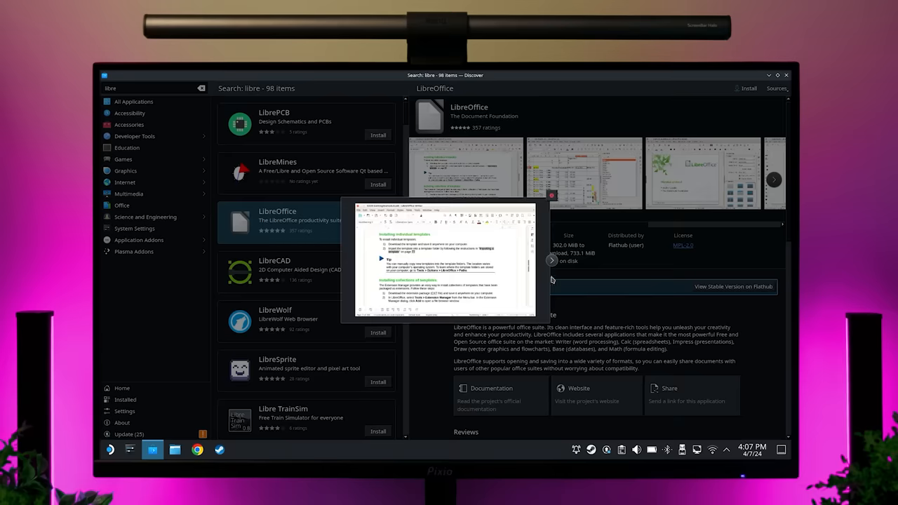
- Enlarge a screenshot on LibreOffice's Discover store page
{"action": "left_click", "coordinate": [551, 260]}
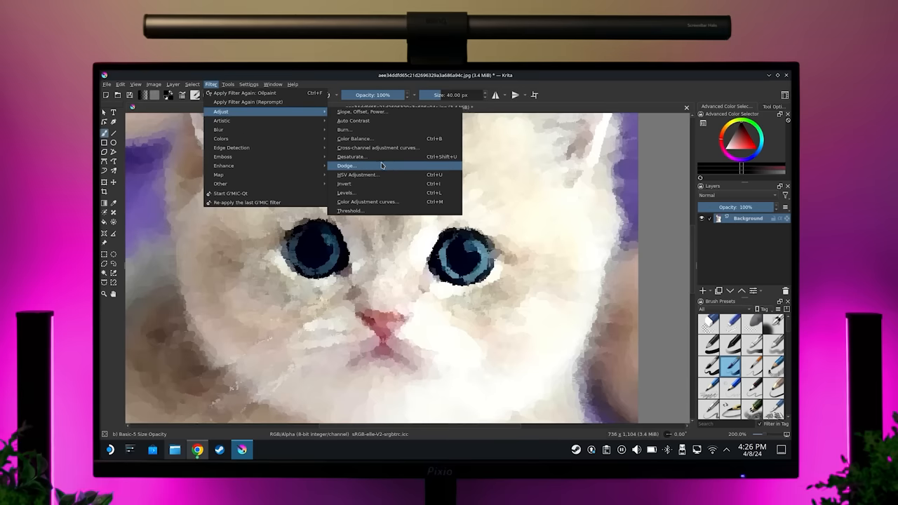
- Choose a filter from Krita's Filter > Adjust submenu for the kitten image
{"action": "left_click", "coordinate": [344, 182]}
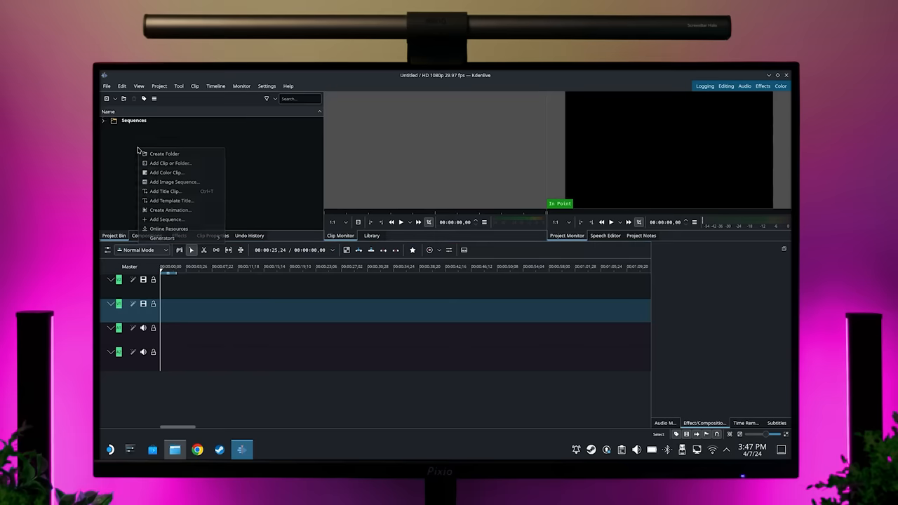
- Add the bag clip to the Kdenlive project and timeline
{"action": "left_click", "coordinate": [168, 163]}
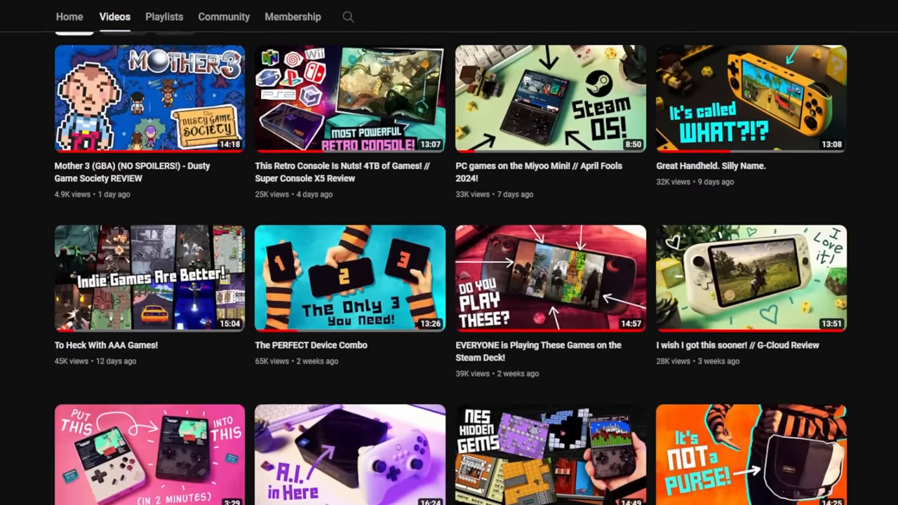
{"action": "scroll", "scroll_direction": "down", "scroll_amount": 3}
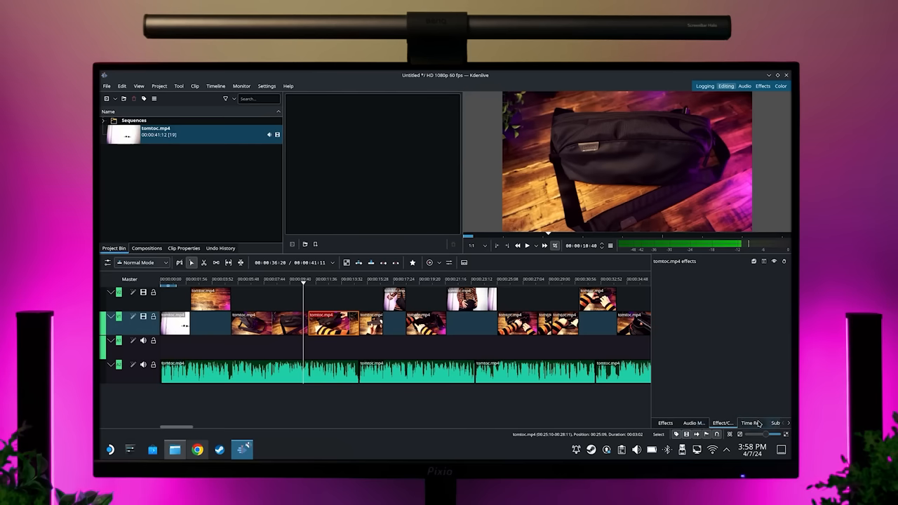
- Show Kdenlive's video effect categories and scroll through them
{"action": "left_click", "coordinate": [752, 422]}
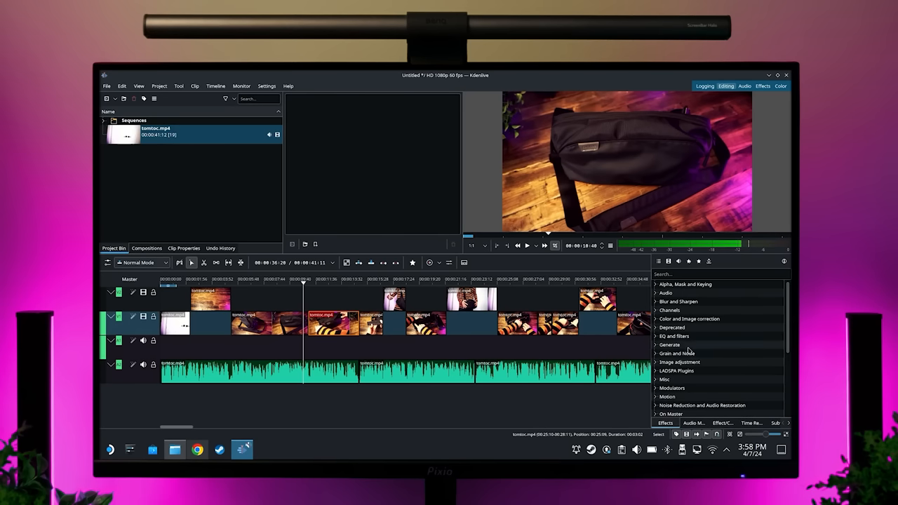
{"action": "scroll", "scroll_direction": "down", "scroll_amount": 3}
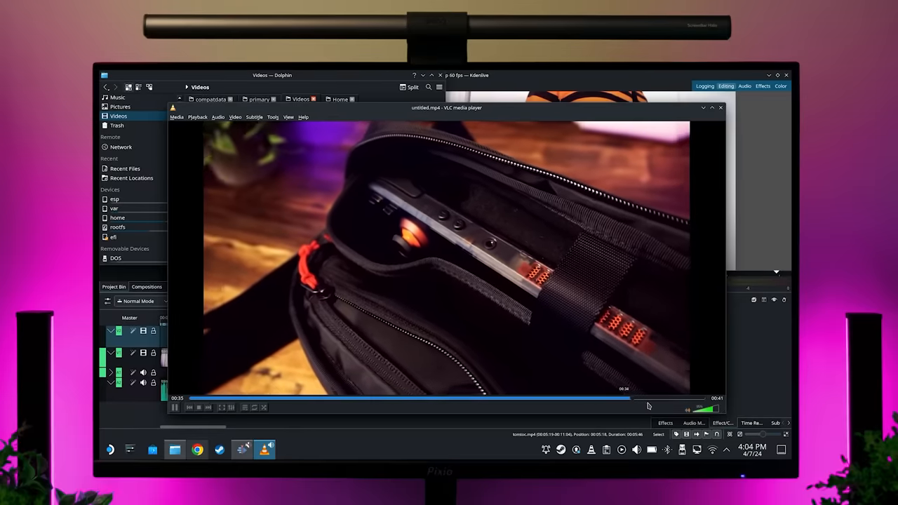
- Play the rendered untitled.mp4 bag close-up in VLC
{"action": "left_click", "coordinate": [721, 106]}
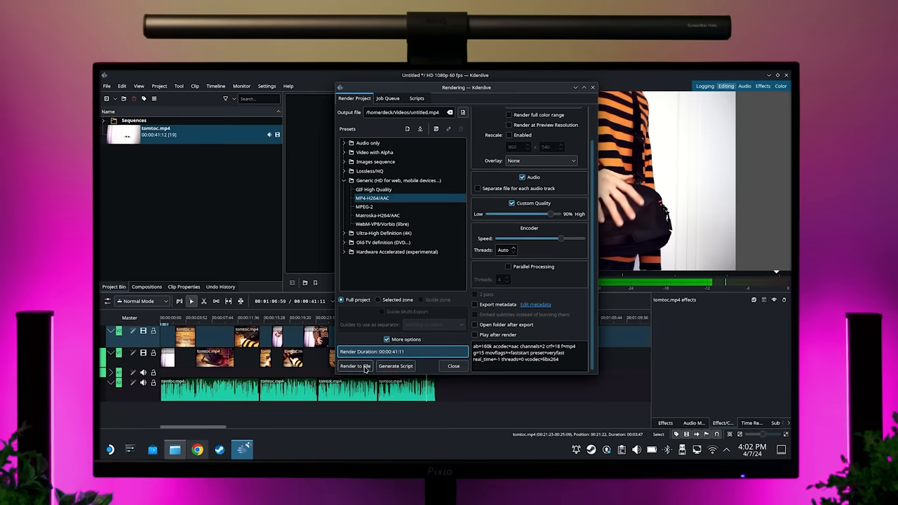
- Render the full Kdenlive project to untitled.mp4 with the MP4 H.264/AAC preset
{"action": "left_click", "coordinate": [353, 365]}
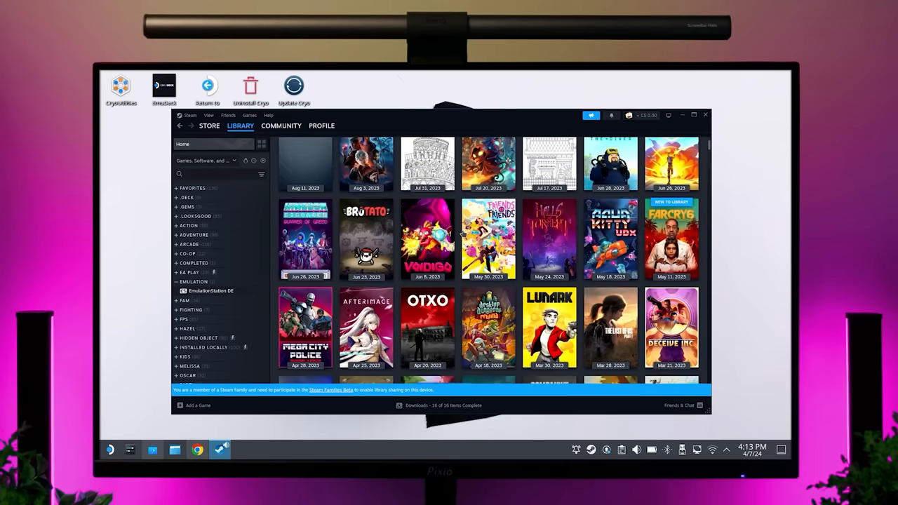
- Scroll the Steam Library grid, then the Recent Games row to Sea of Stars in Gaming Mode
{"action": "scroll", "scroll_direction": "down", "scroll_amount": 3}
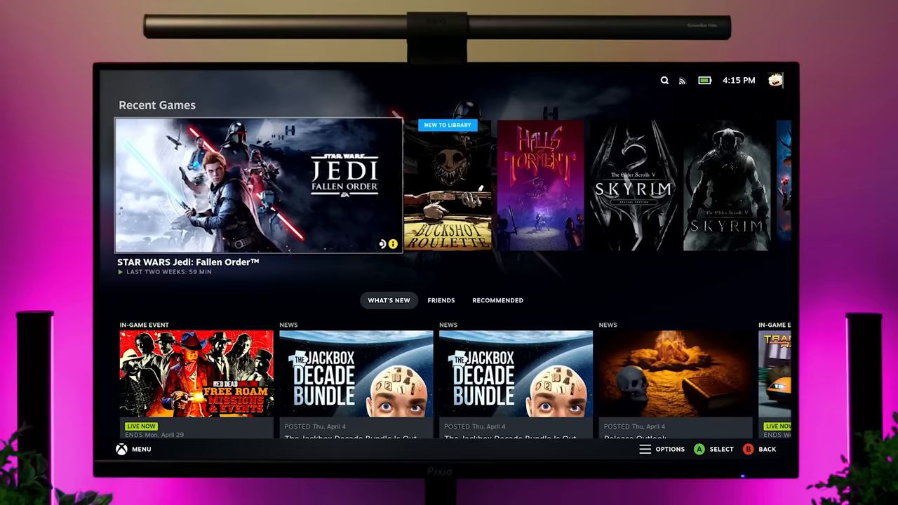
{"action": "scroll", "scroll_direction": "right", "scroll_amount": 3}
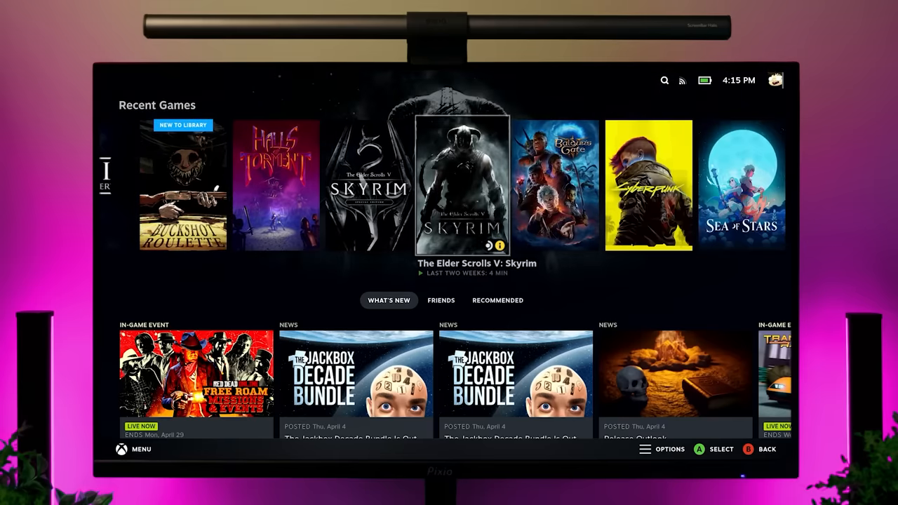
{"action": "scroll", "scroll_direction": "right", "scroll_amount": 3}
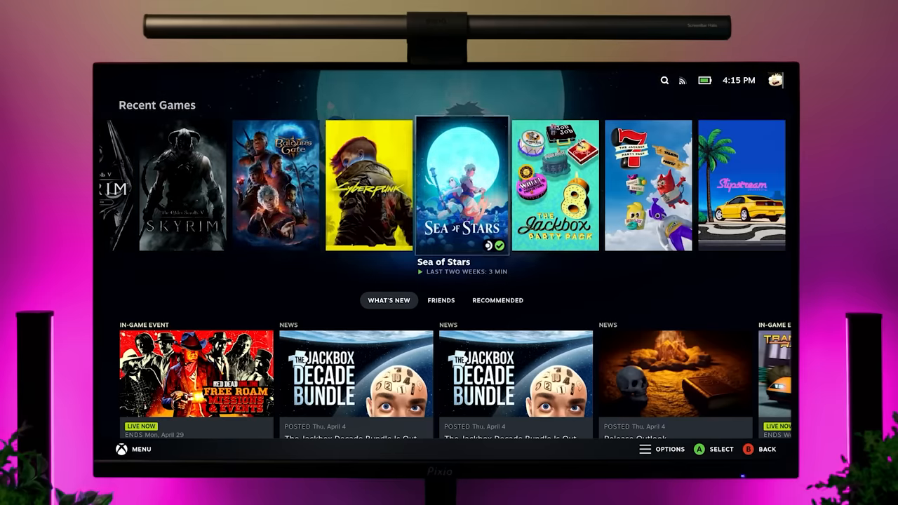